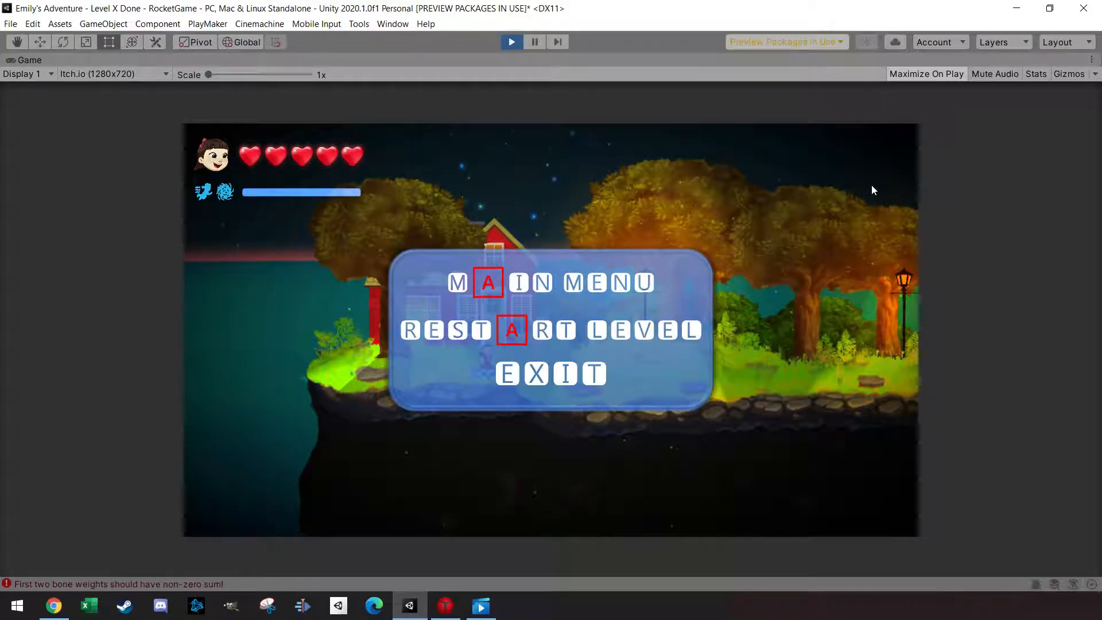
{"action": "mouse_move", "coordinate": [655, 237]}
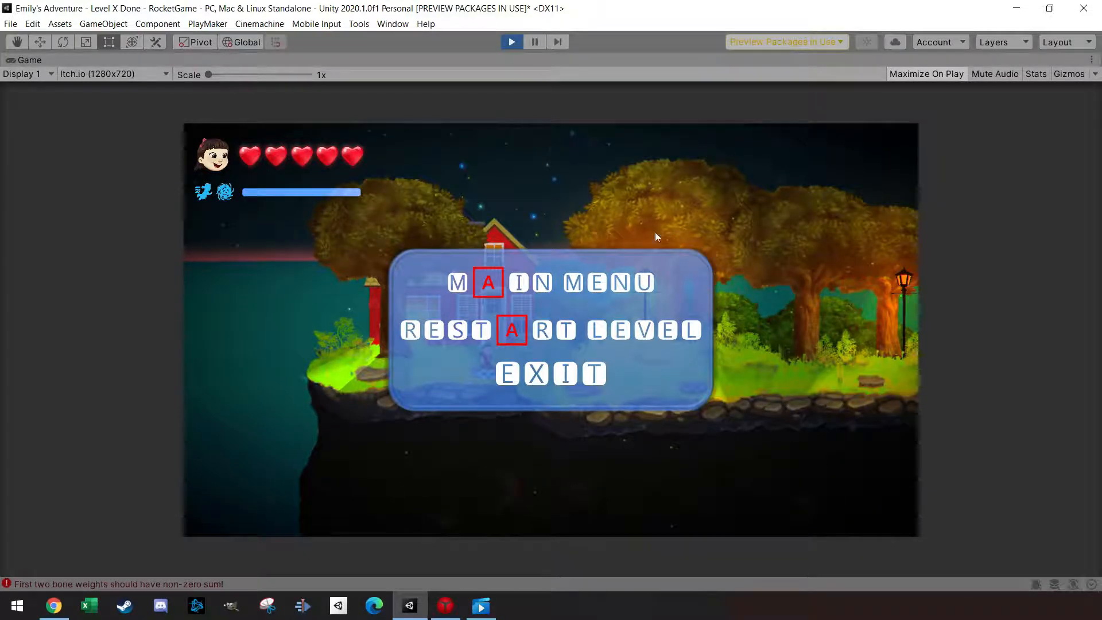
{"action": "mouse_move", "coordinate": [709, 357]}
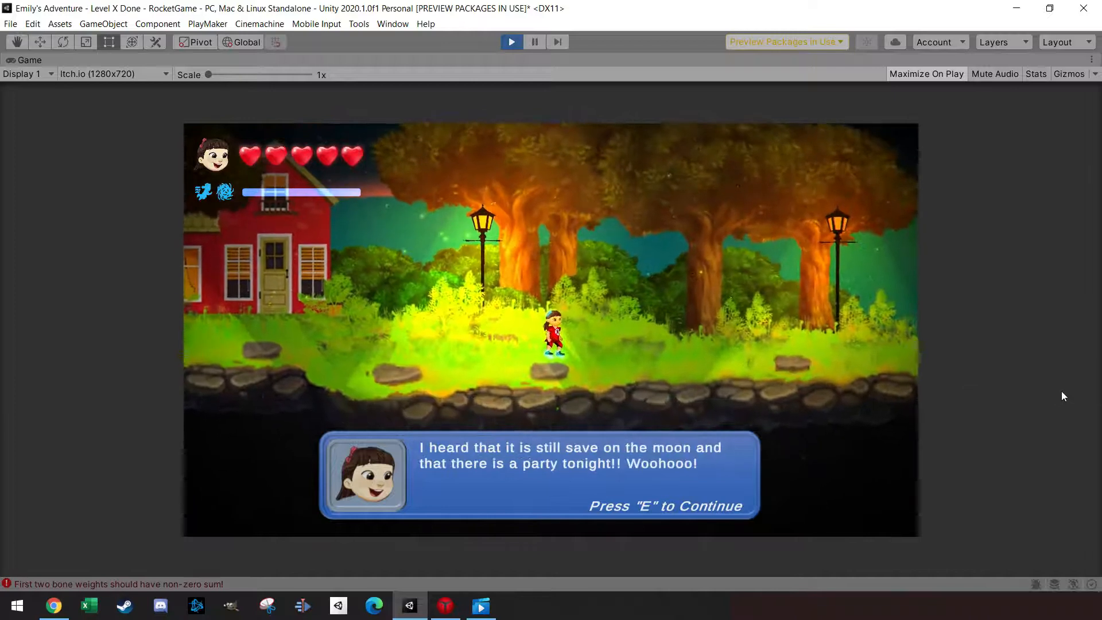
Step: Dismiss the intro dialogue with E and keep playing the level
{"action": "key", "text": "e"}
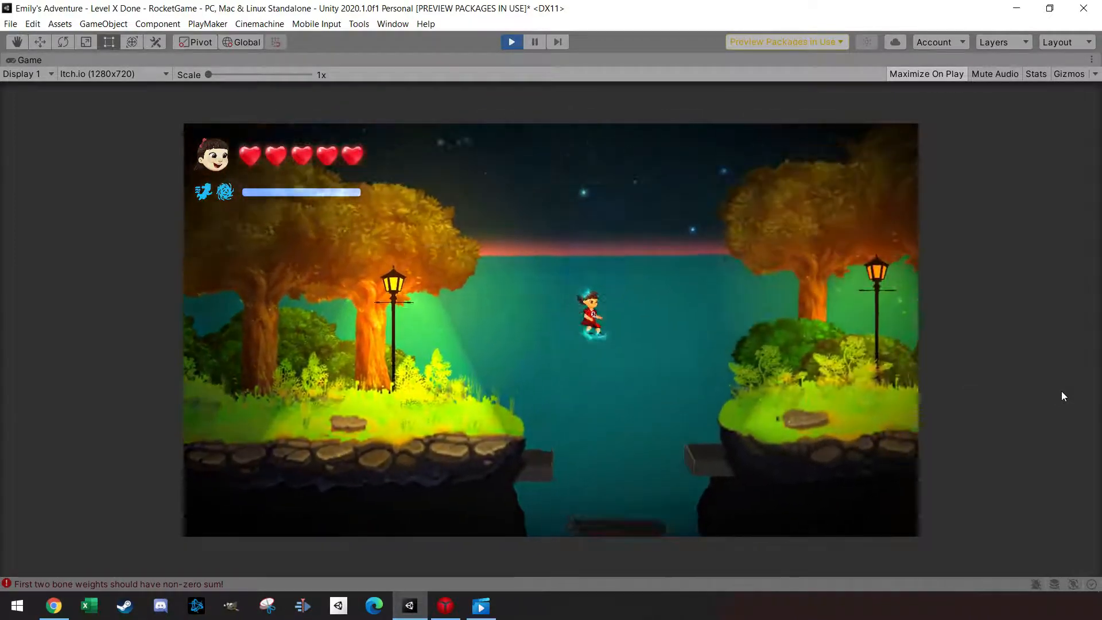
Step: Stop Play mode and inspect the PushEscape, MoveBox and MoveBox 2 states
{"action": "left_click", "coordinate": [534, 41]}
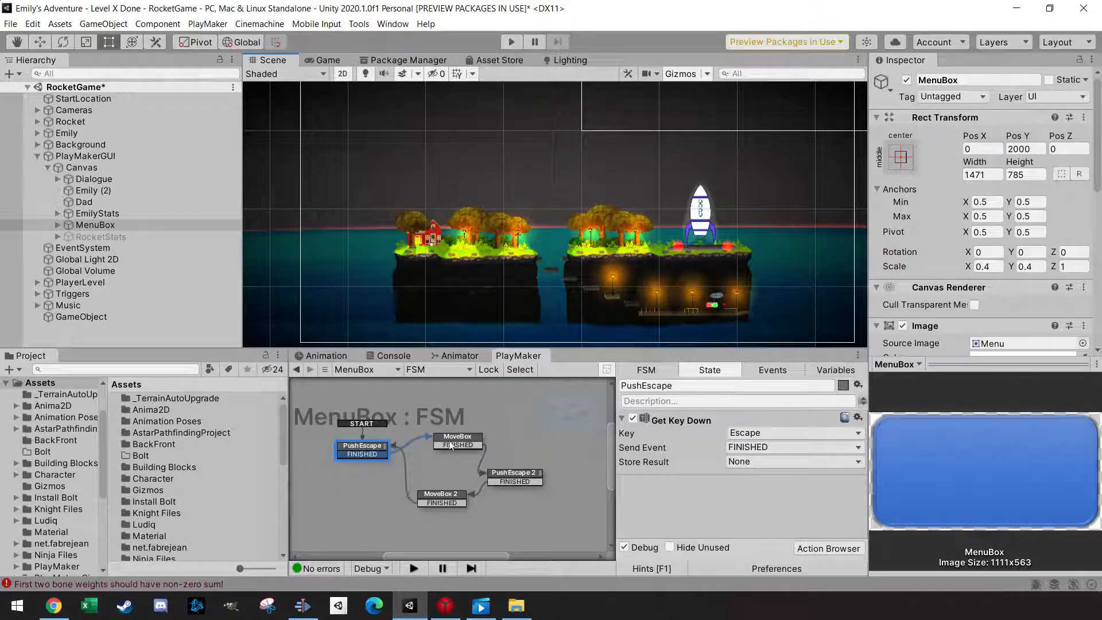
{"action": "left_click", "coordinate": [457, 439]}
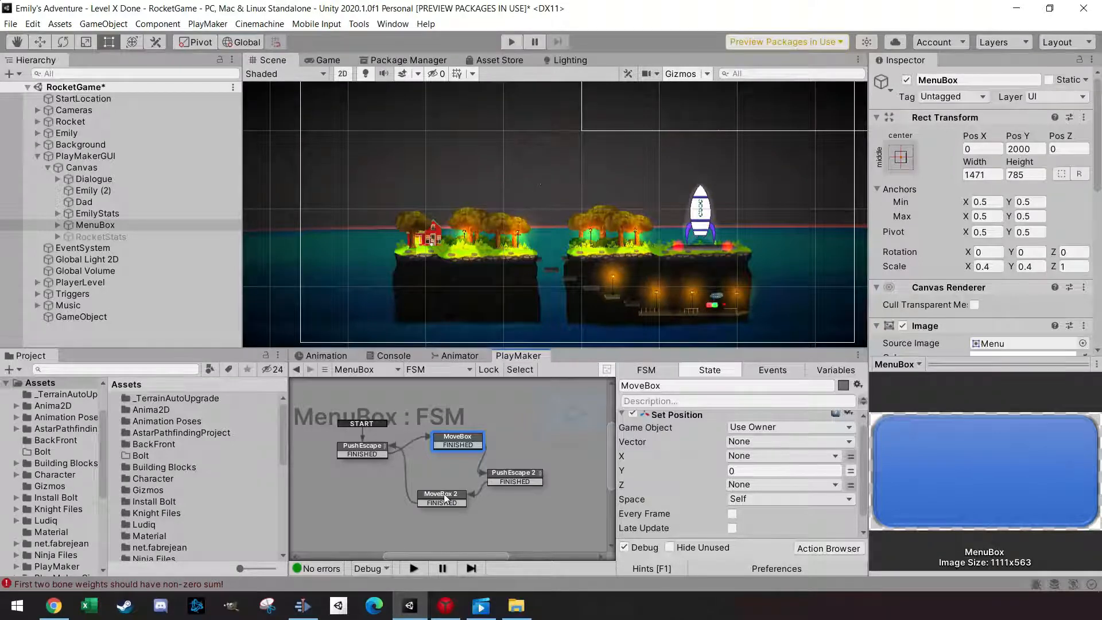
{"action": "left_click", "coordinate": [441, 494]}
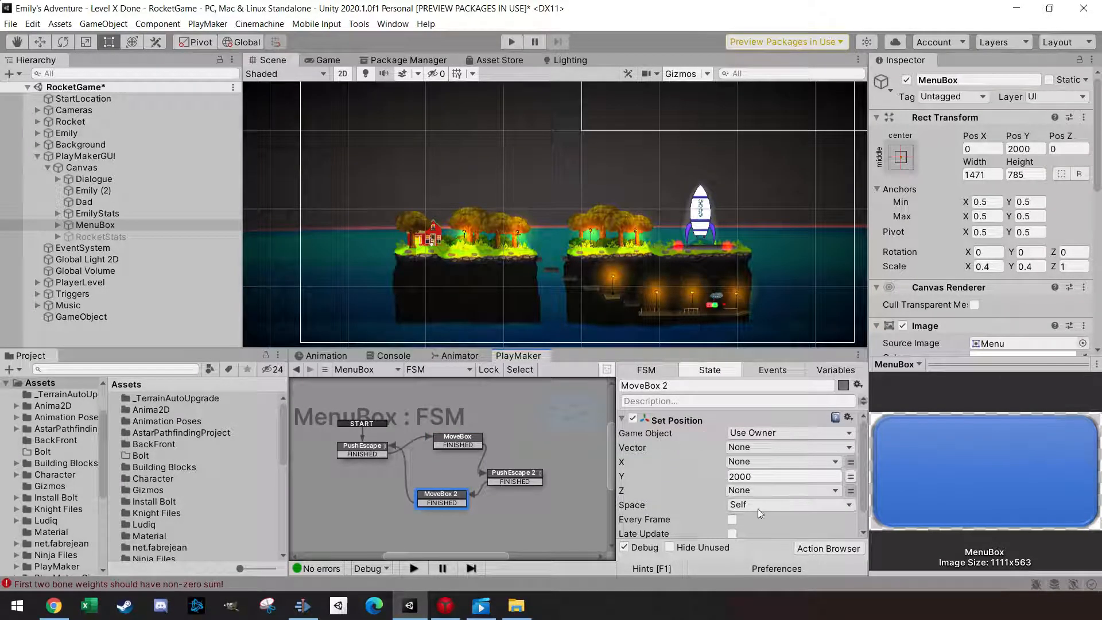
{"action": "left_click", "coordinate": [457, 439]}
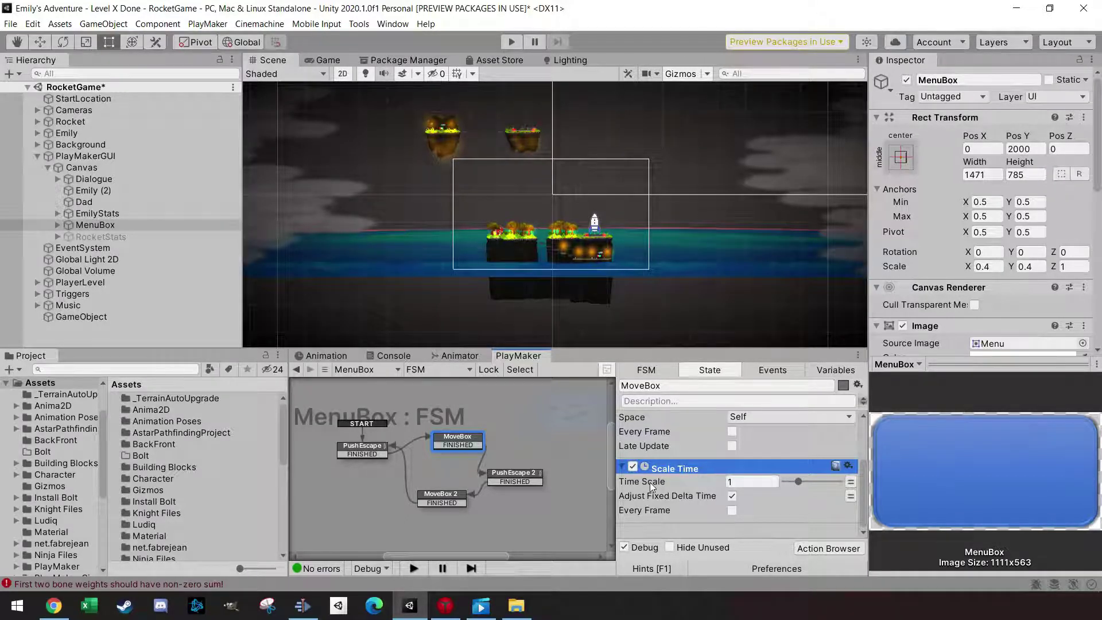
{"action": "mouse_move", "coordinate": [641, 482]}
{"action": "type", "text": "0"}
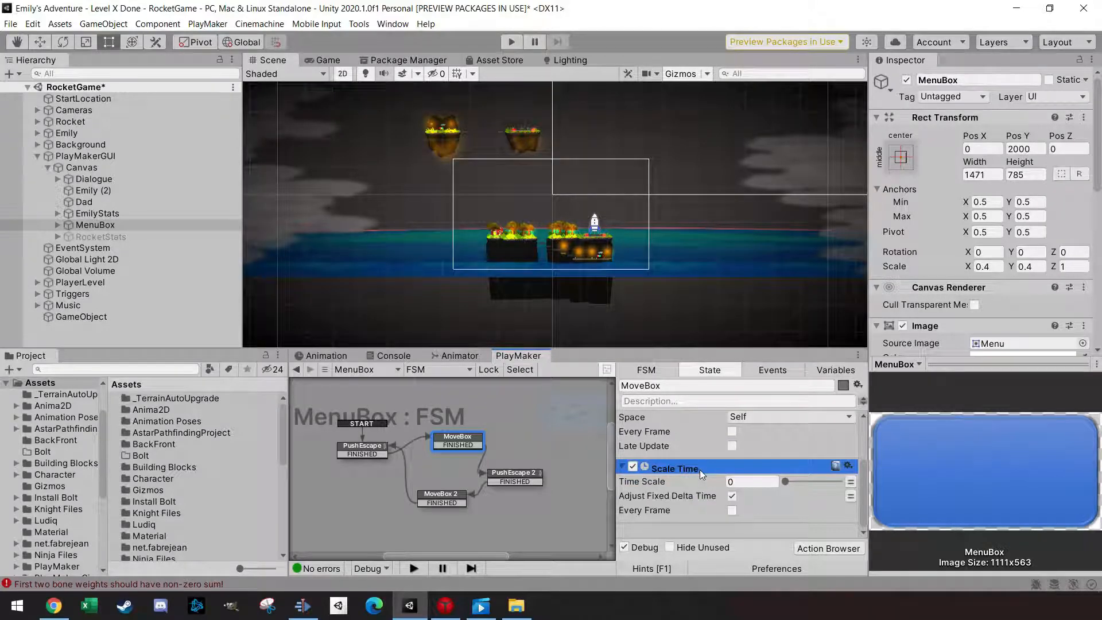
Step: Select the MoveBox 2 state after setting MoveBox's Scale Time to 0
{"action": "left_click", "coordinate": [442, 497]}
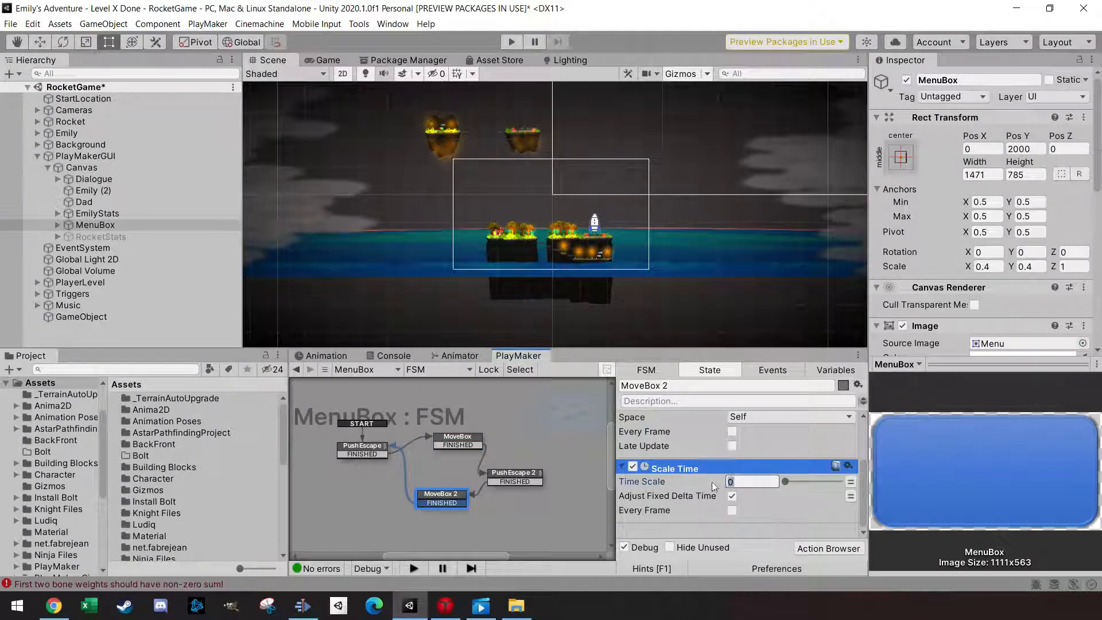
Step: Set MoveBox 2's Scale Time to 1 and start a test run
{"action": "type", "text": "1"}
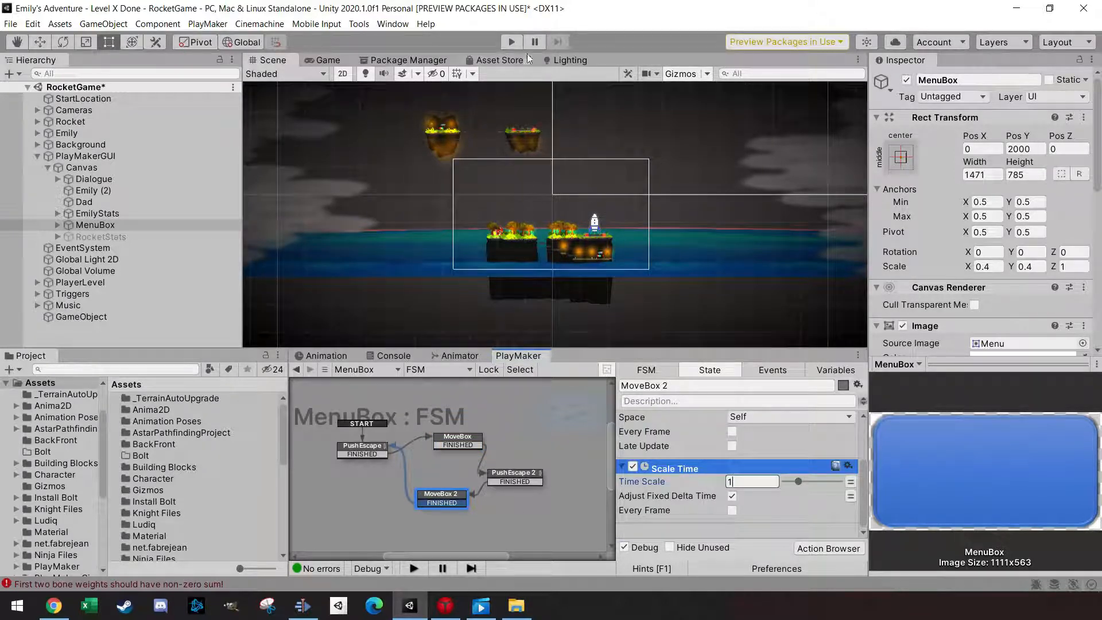
{"action": "left_click", "coordinate": [511, 41]}
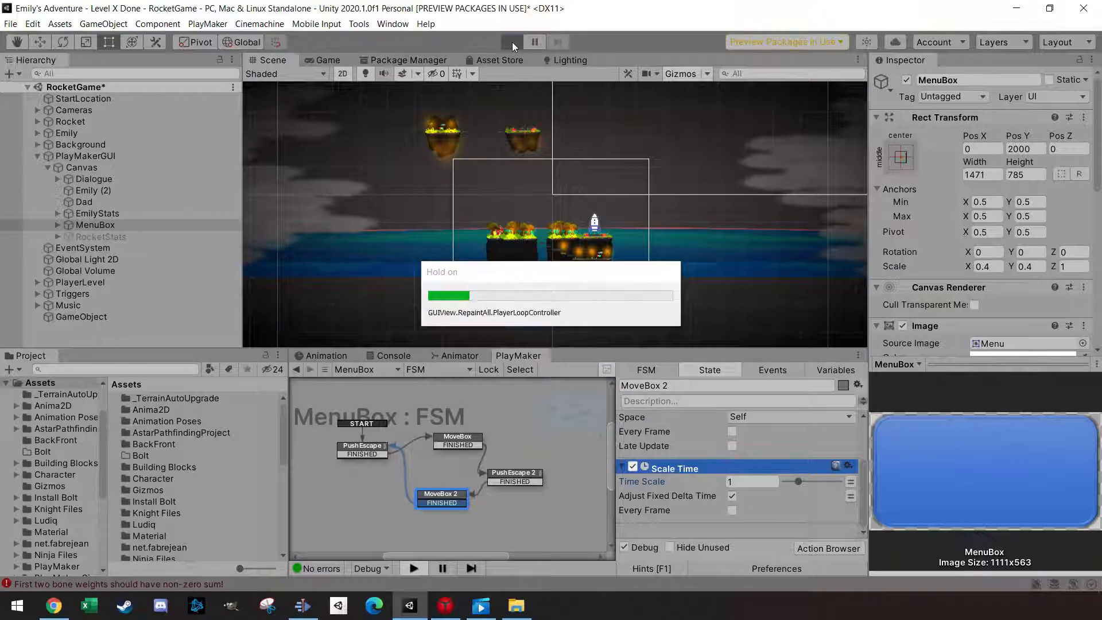
Step: Enter Play mode and advance through both dialogue lines with E
{"action": "left_click", "coordinate": [511, 41]}
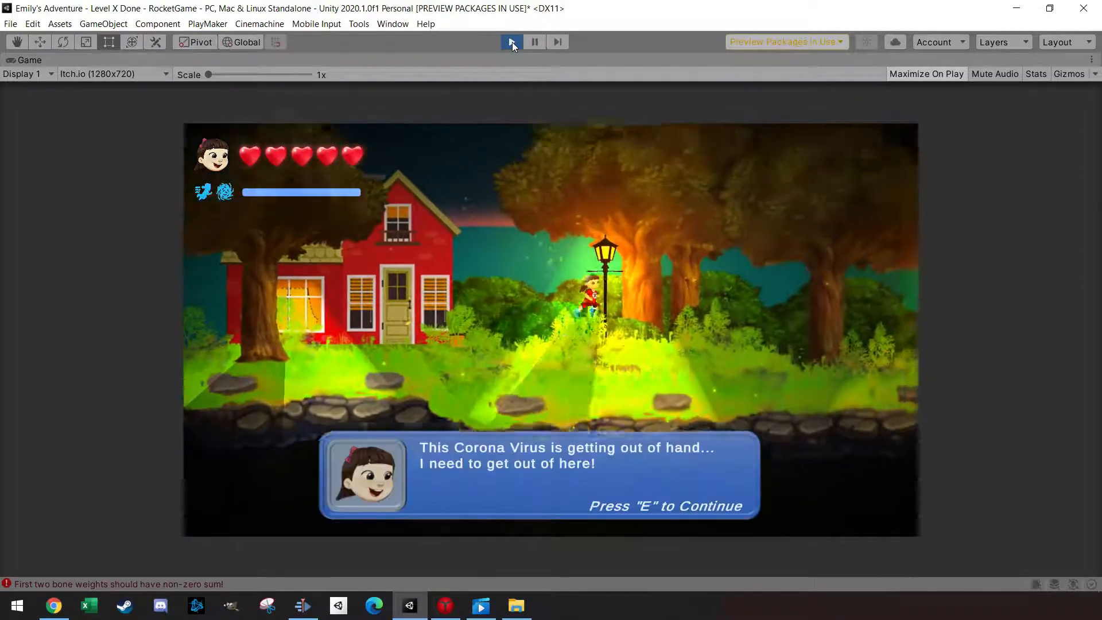
{"action": "key", "text": "e"}
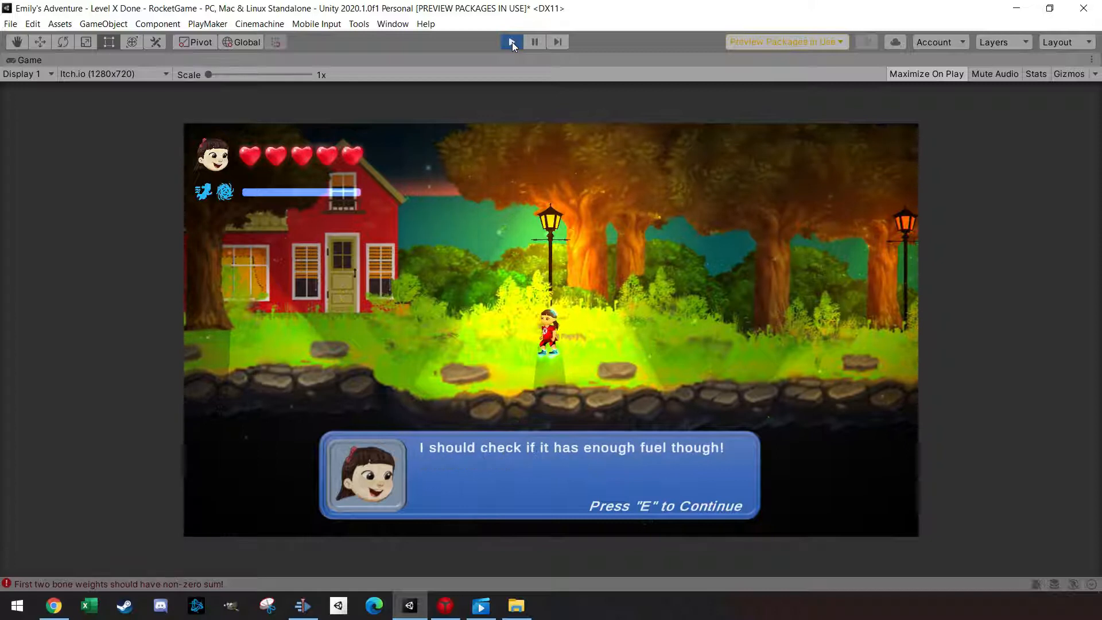
{"action": "key", "text": "e"}
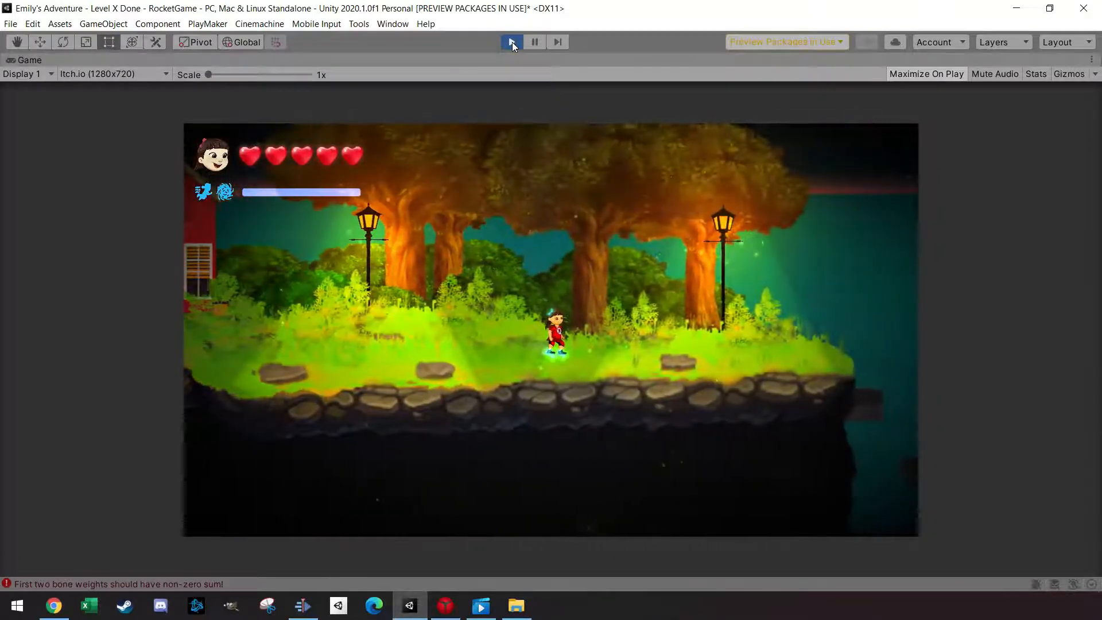